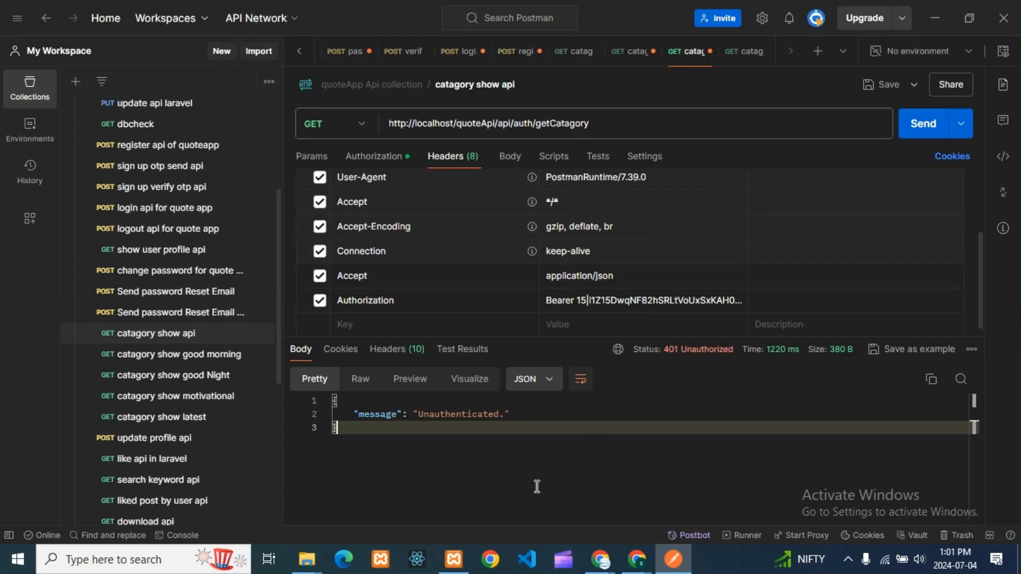
pyautogui.moveTo(542, 493)
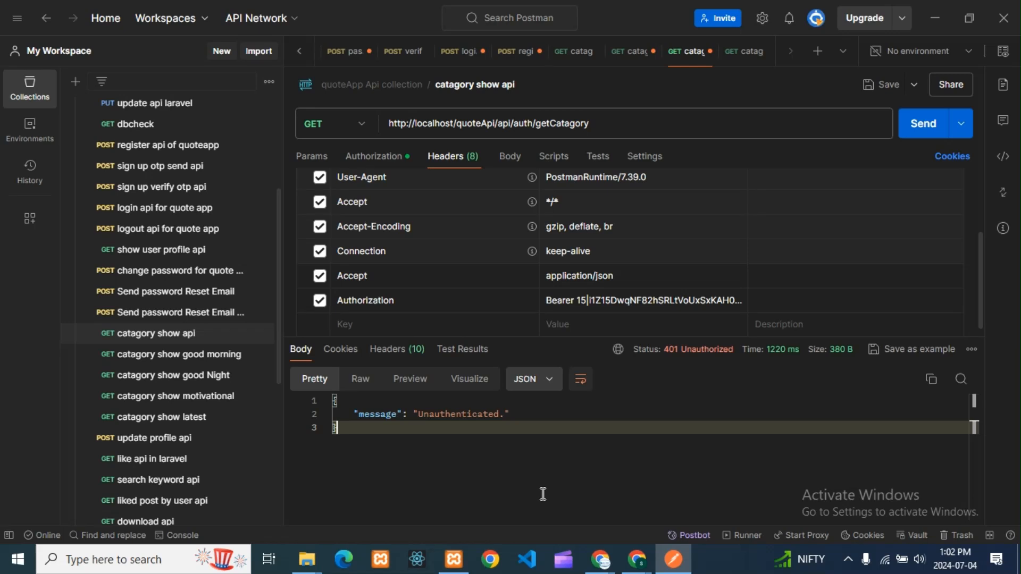
pyautogui.moveTo(670, 364)
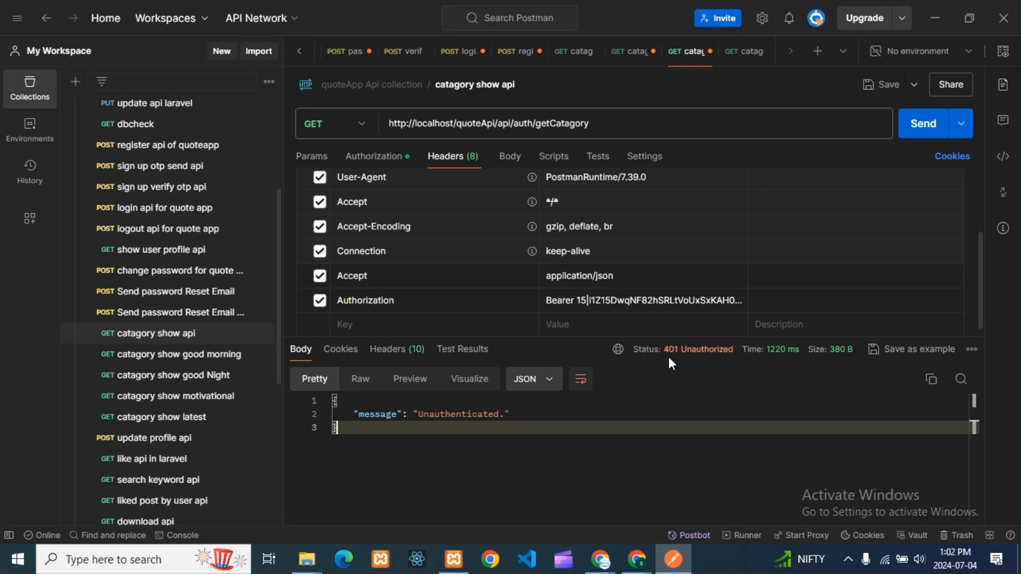
pyautogui.moveTo(495, 498)
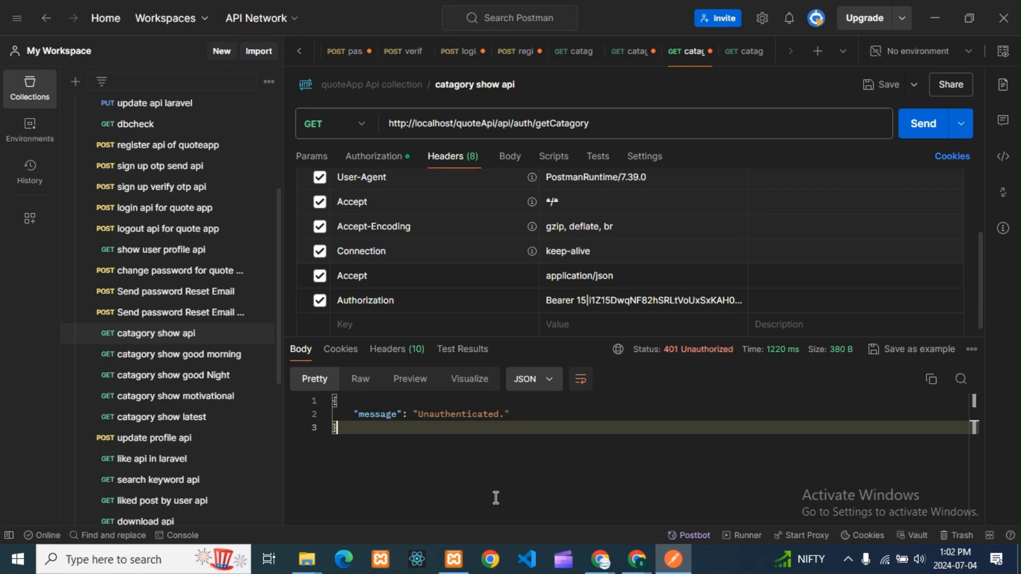
pyautogui.moveTo(499, 491)
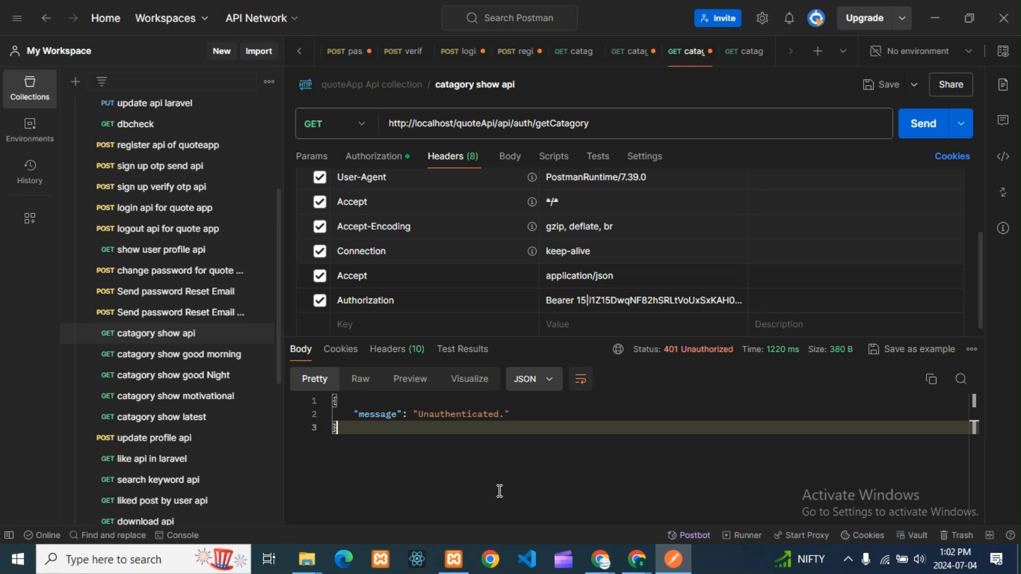
pyautogui.moveTo(715, 421)
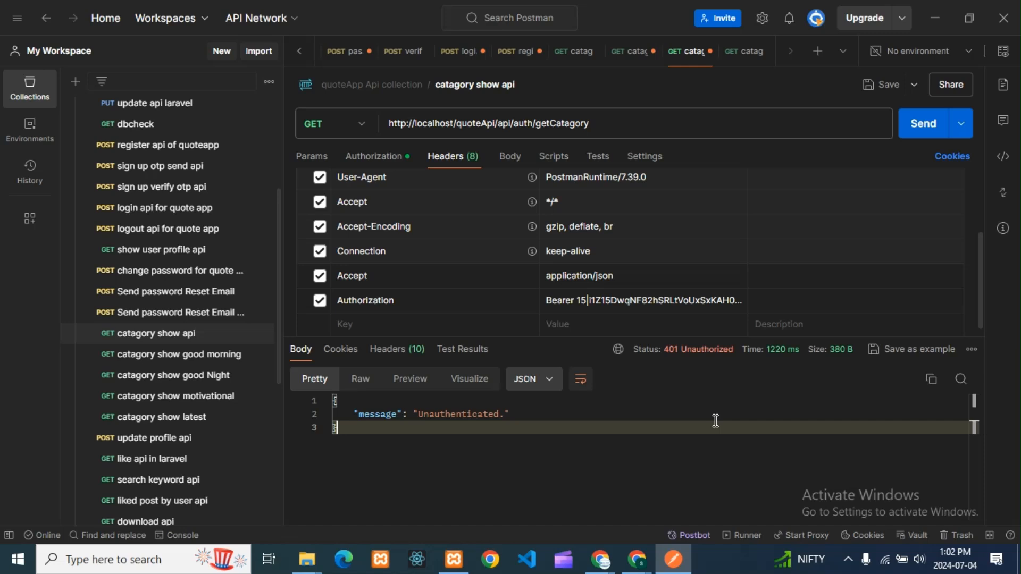
pyautogui.moveTo(646, 441)
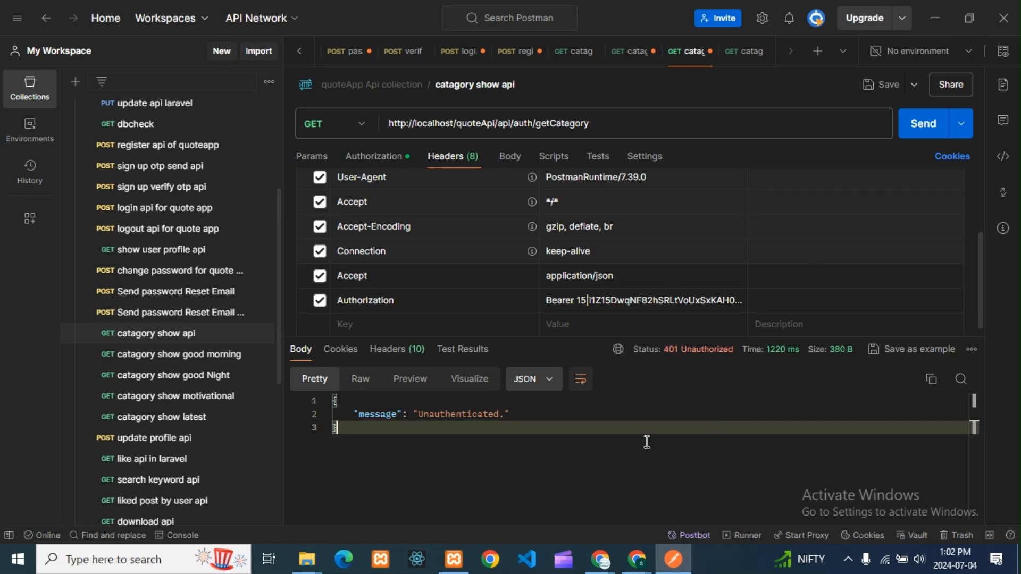
pyautogui.moveTo(700, 349)
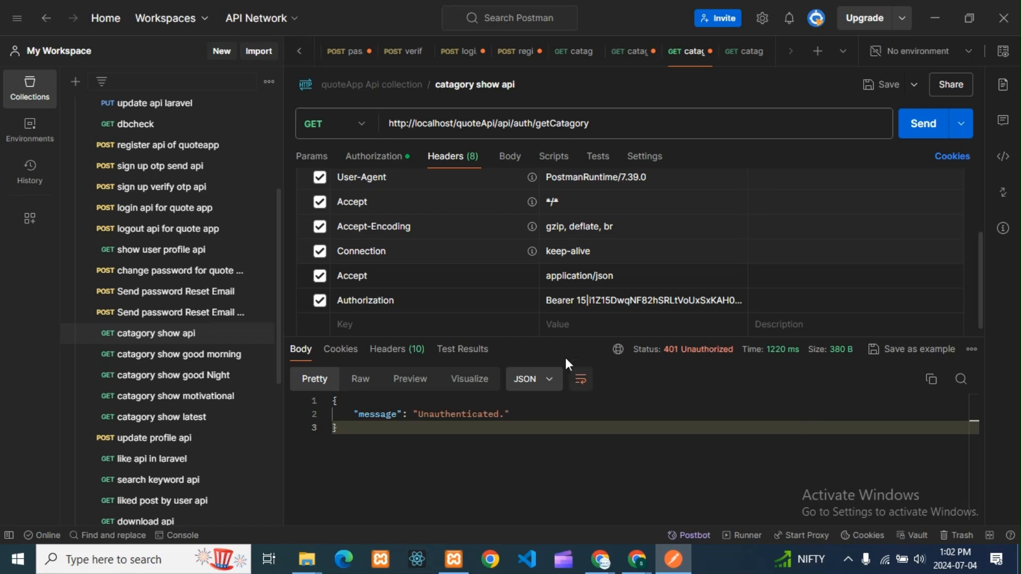
pyautogui.moveTo(696, 360)
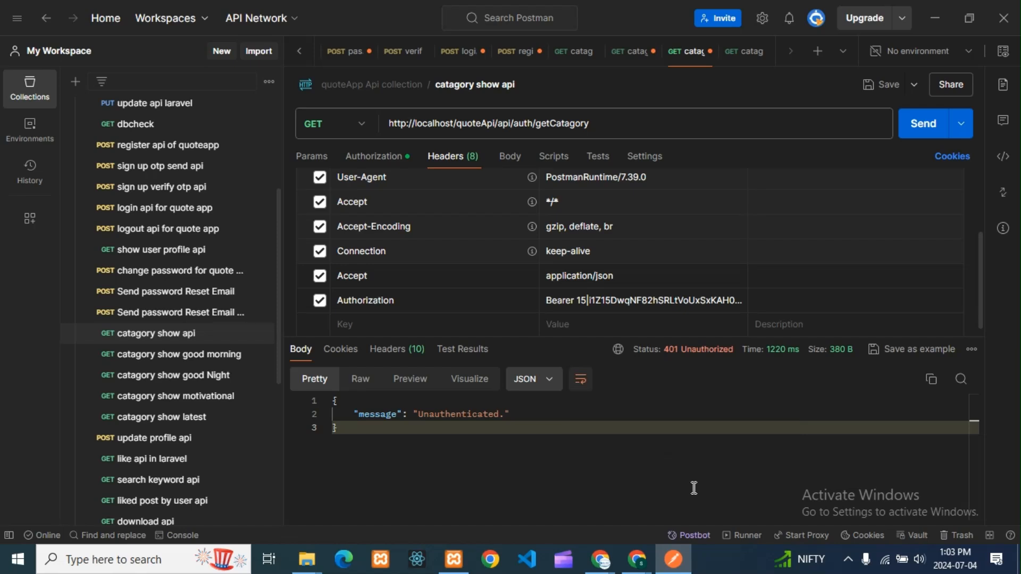
pyautogui.moveTo(695, 475)
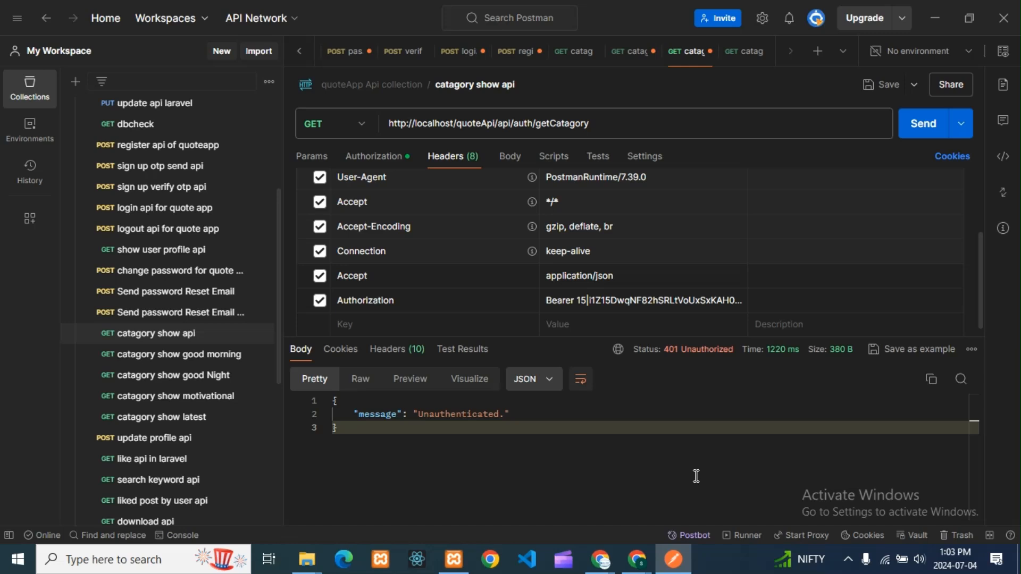
pyautogui.moveTo(685, 467)
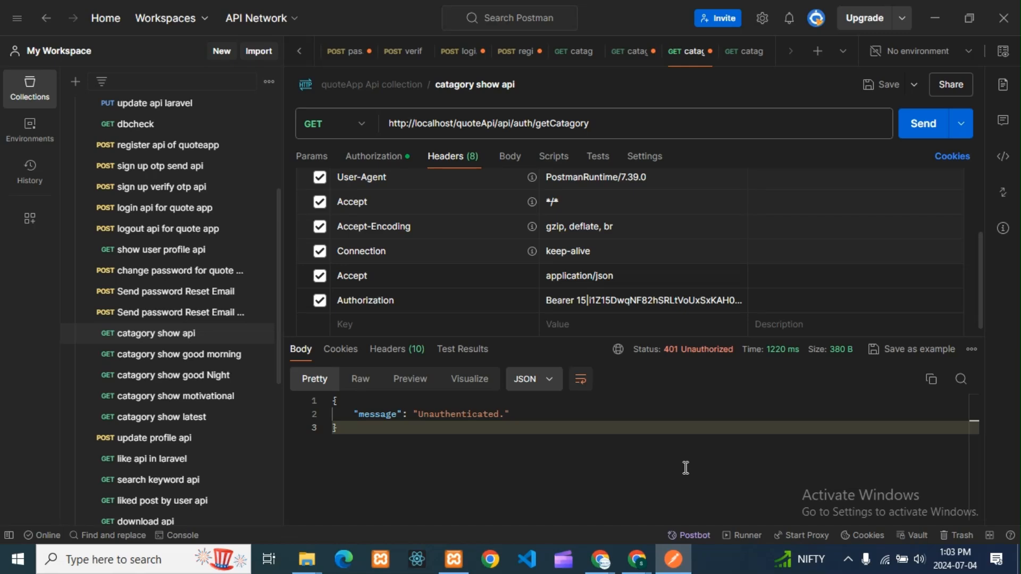
pyautogui.moveTo(690, 395)
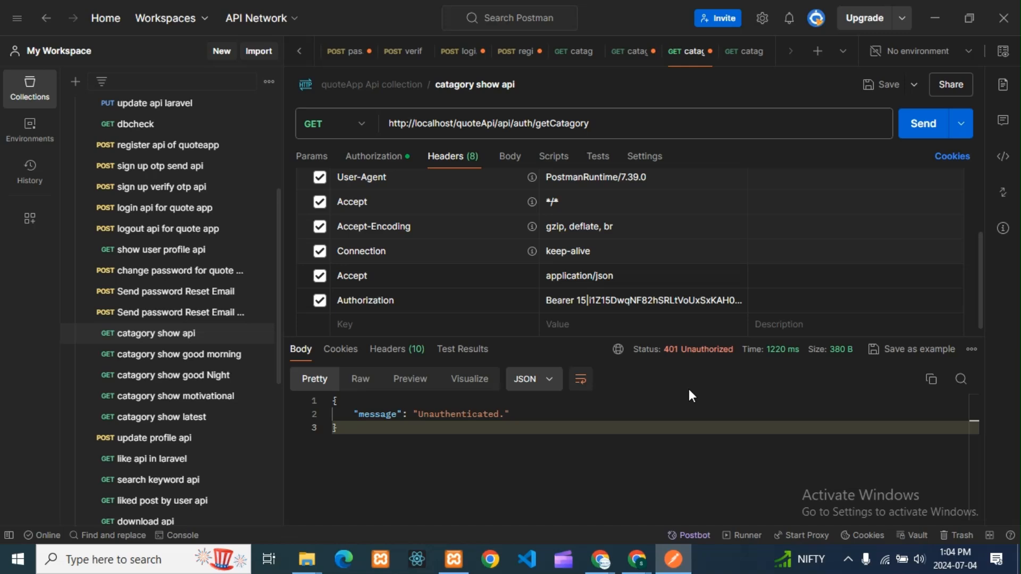